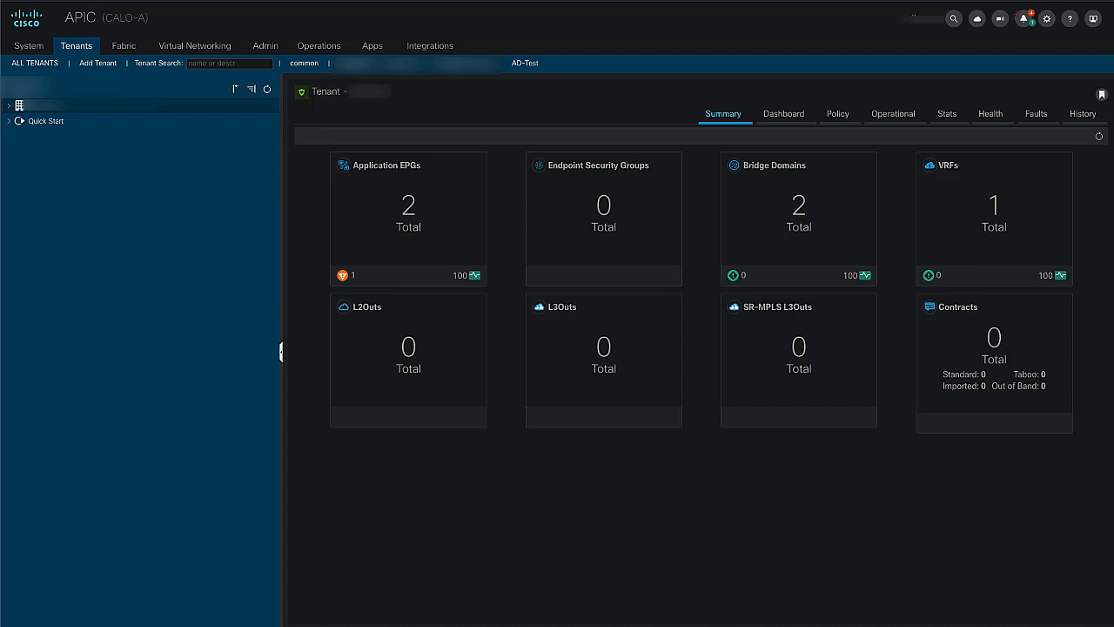
mouse_move(929, 436)
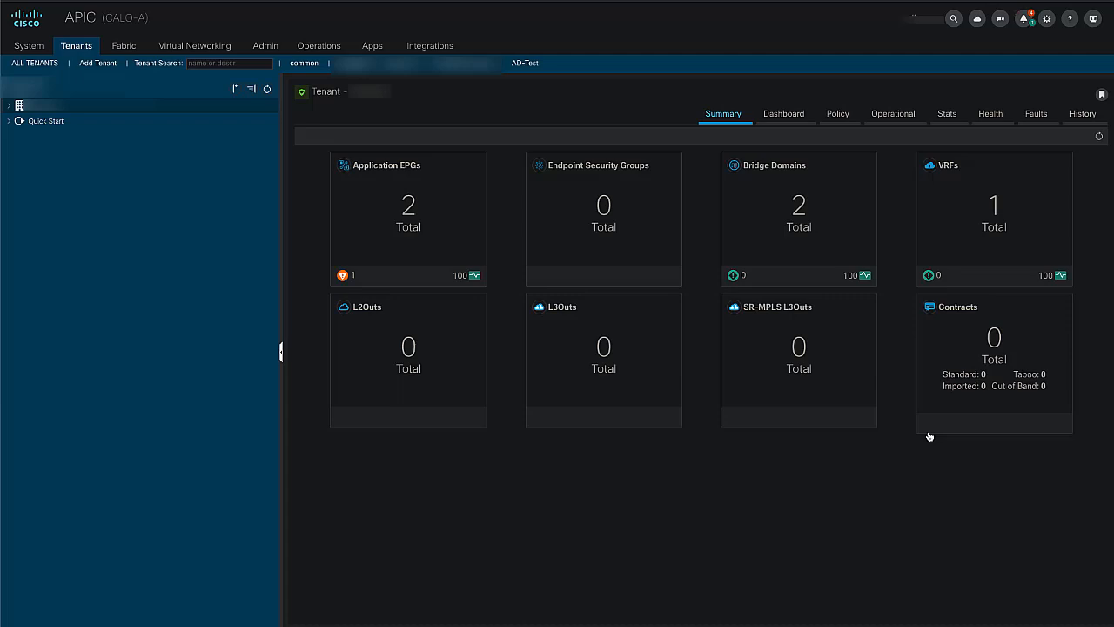
mouse_move(212, 197)
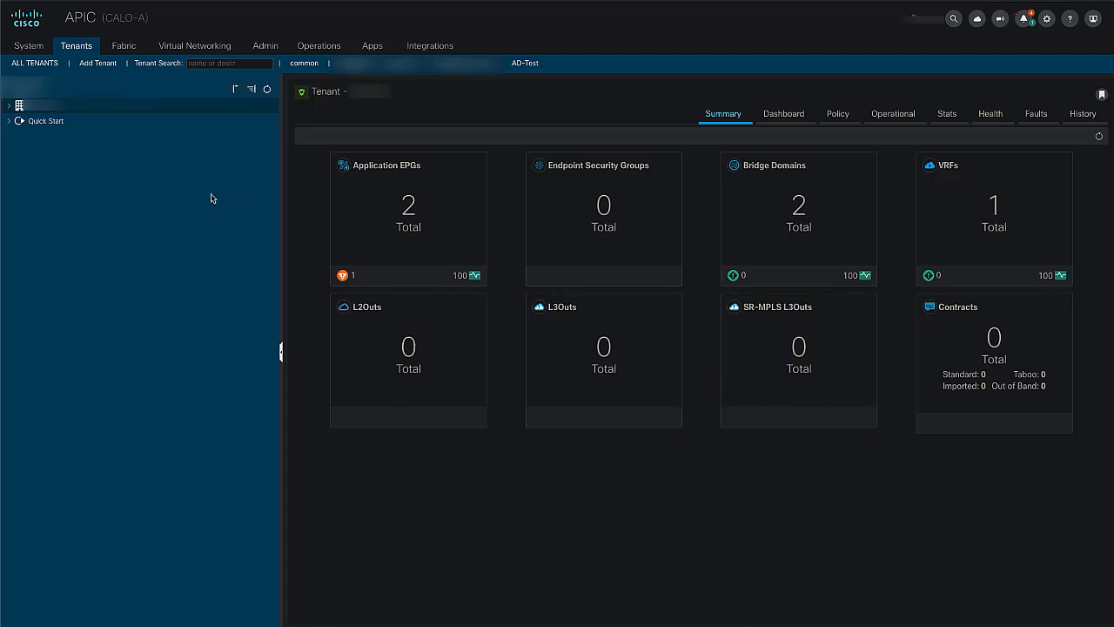
Step: Create IGMP Snoop policy 'CB-IGMP-Snoop-Policy' under Policies > Protocol with querier enabled, version 2
left_click(9, 105)
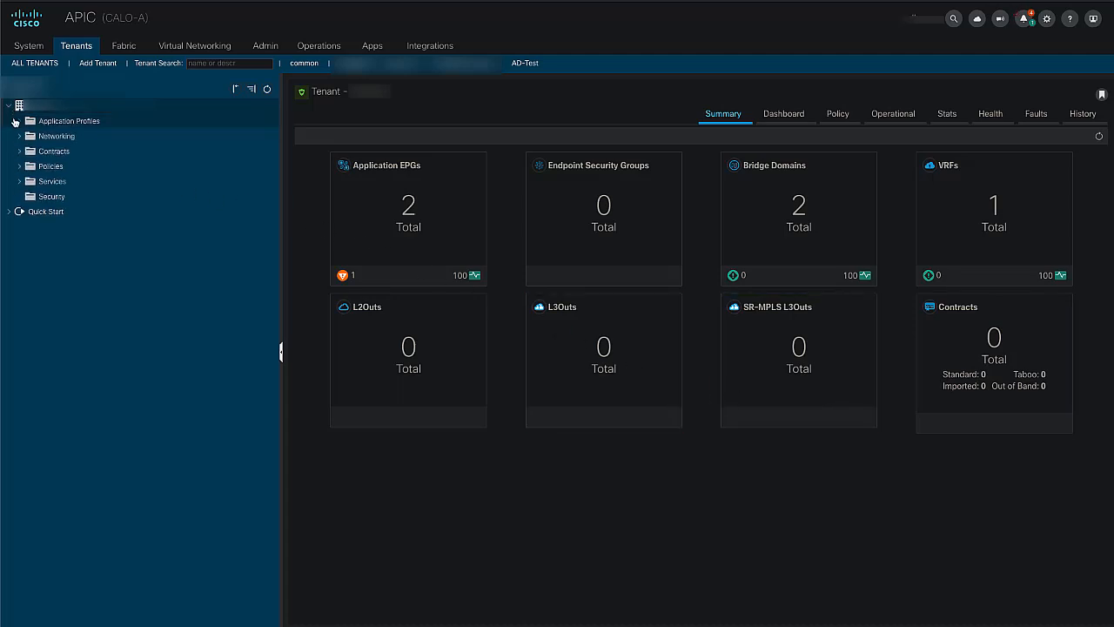
left_click(19, 165)
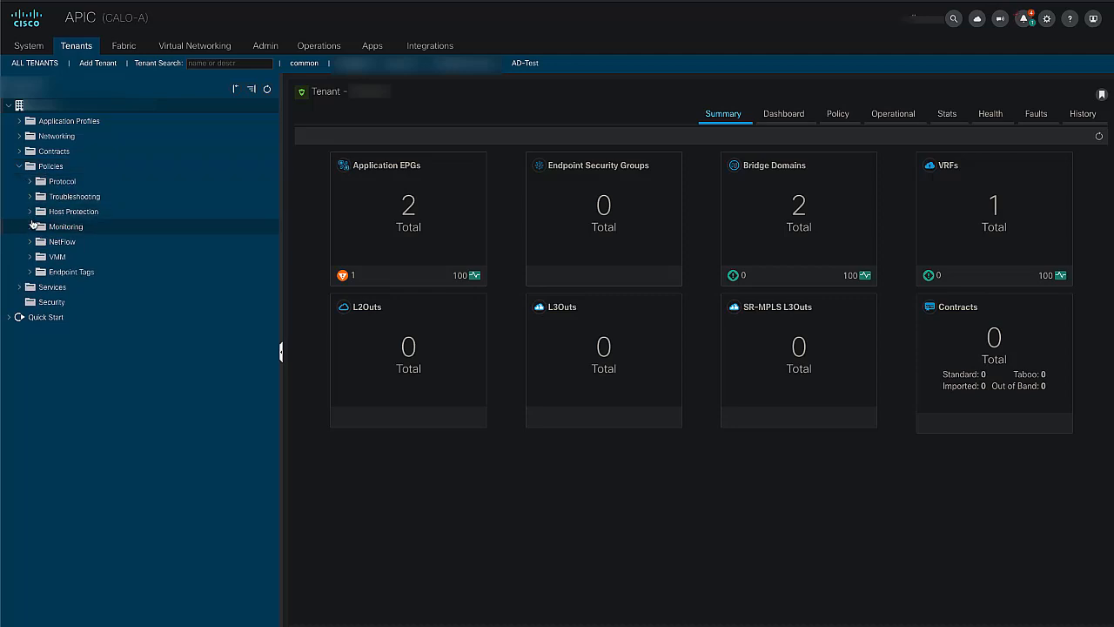
left_click(19, 181)
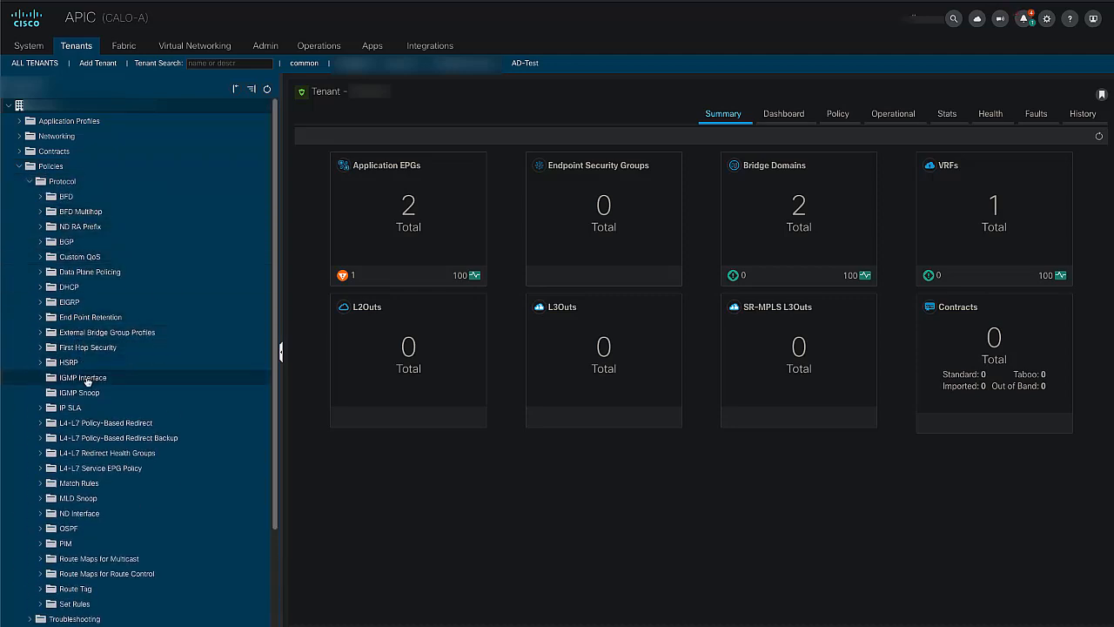
left_click(78, 393)
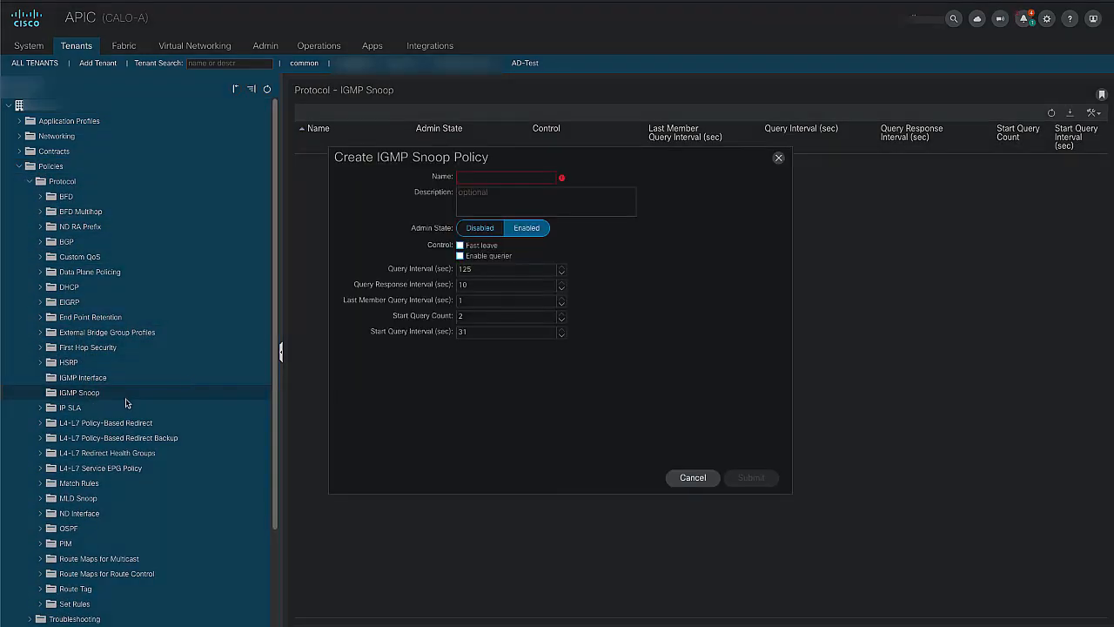
right_click(509, 177)
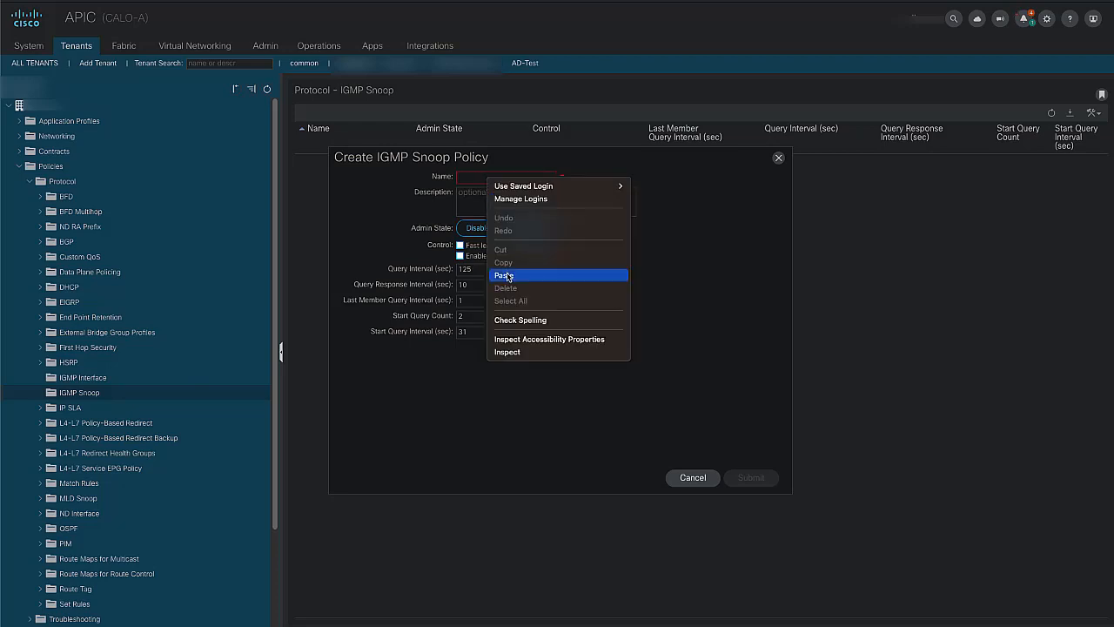
left_click(505, 275)
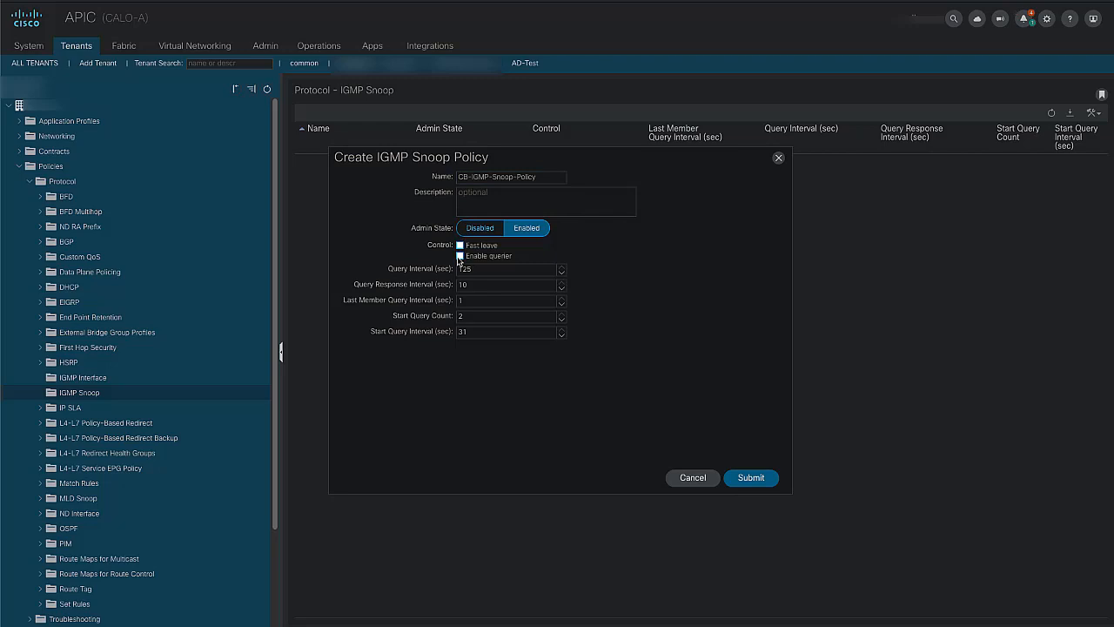
left_click(461, 255)
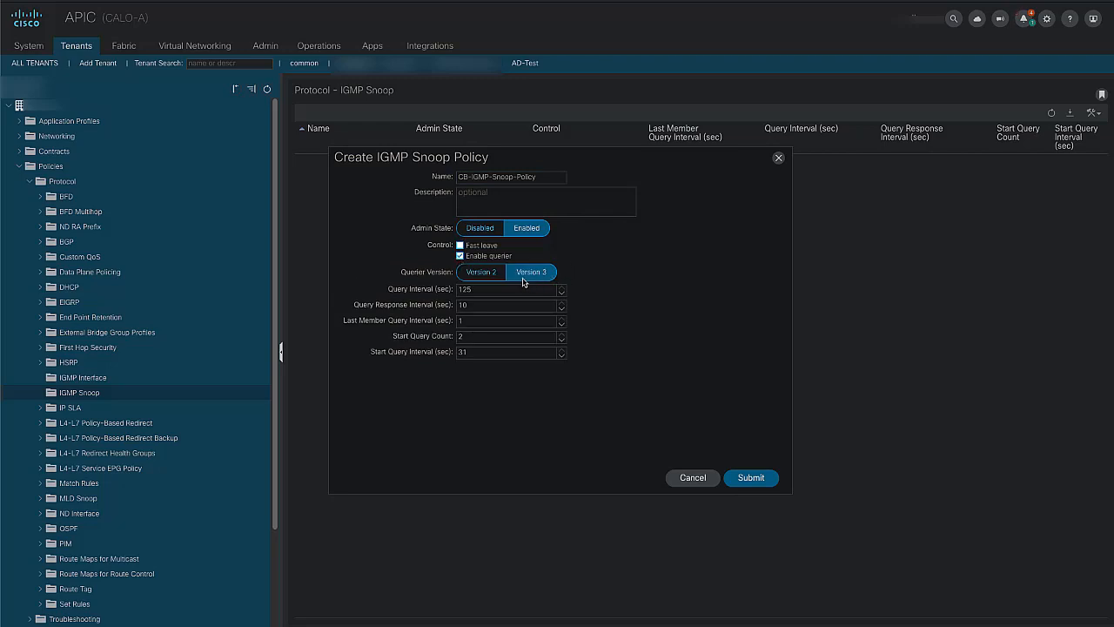
left_click(479, 272)
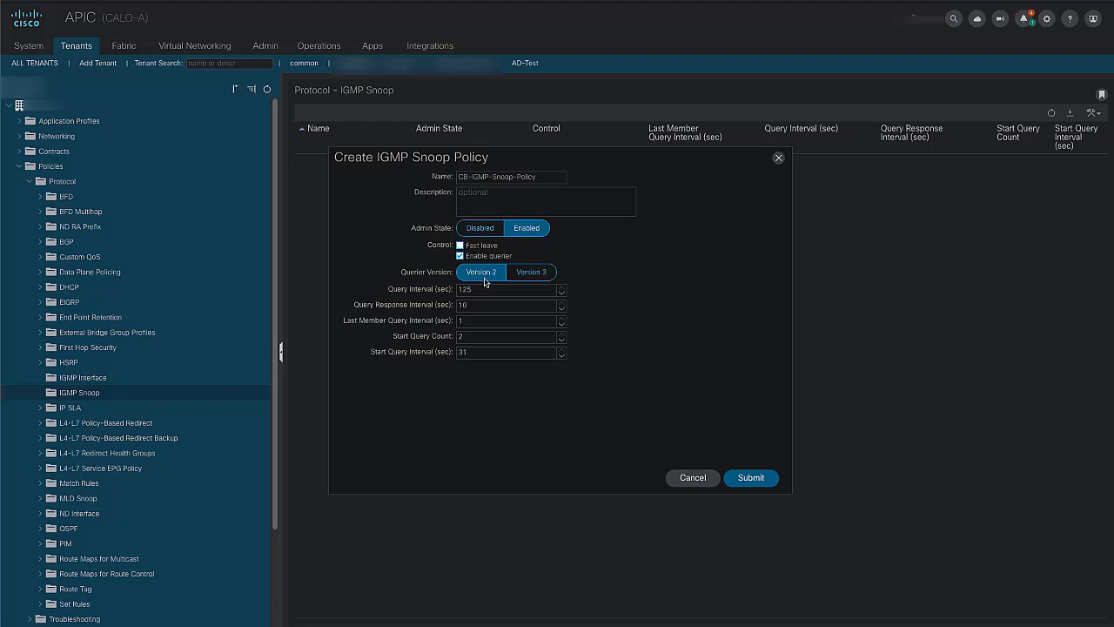
mouse_move(711, 456)
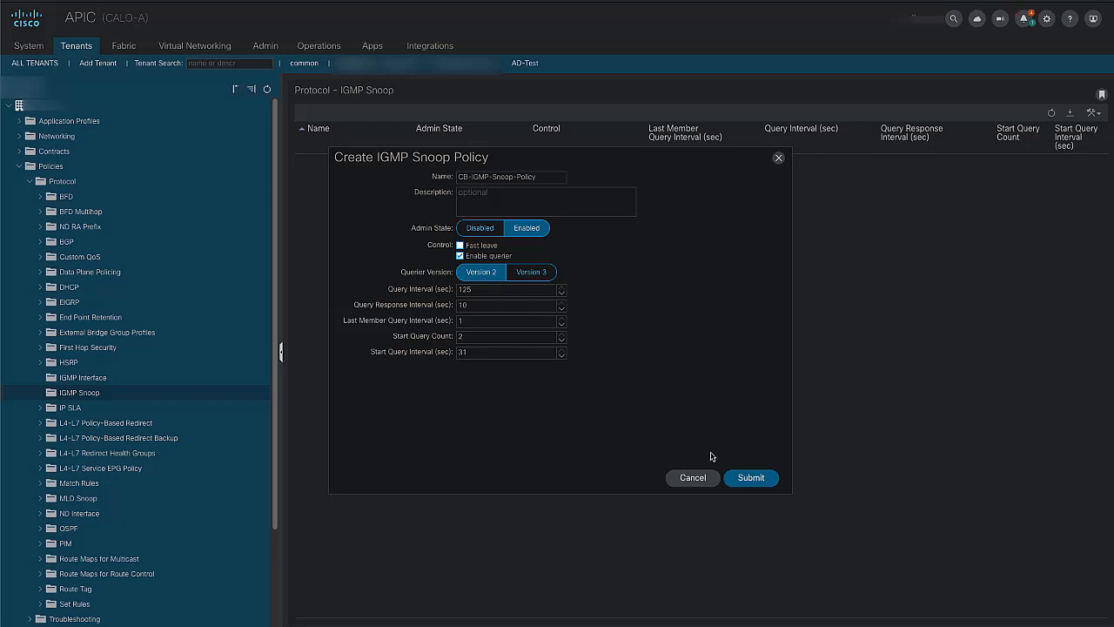
left_click(751, 477)
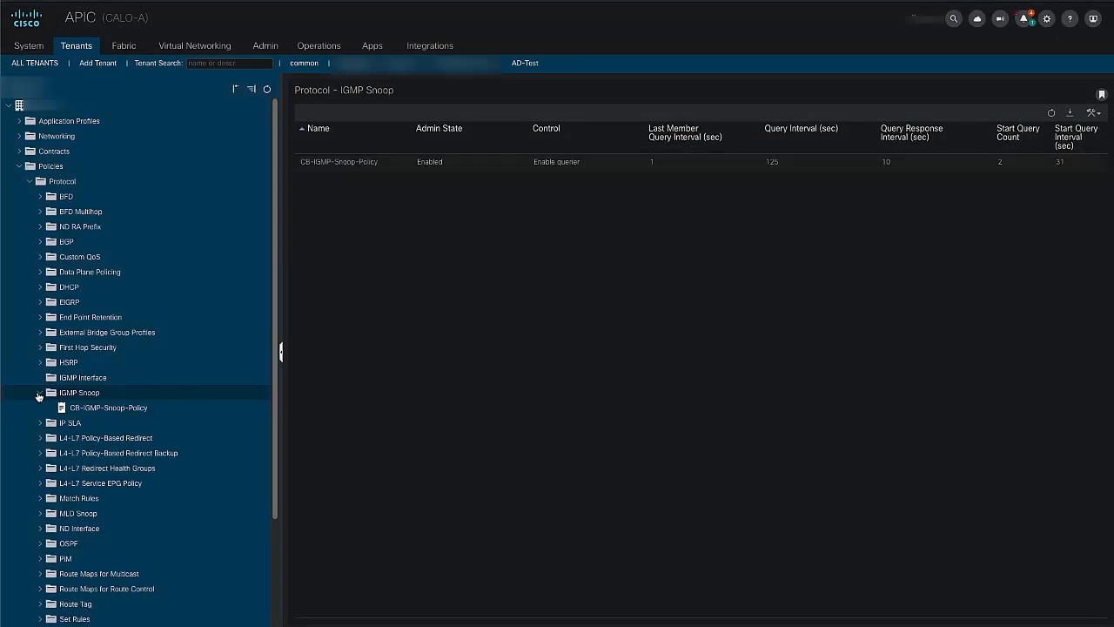
Step: Choose CB-IGMP-Snoop-Policy as the IGMP Snoop Policy in CB-MCAST-BD1's general policy settings
left_click(20, 181)
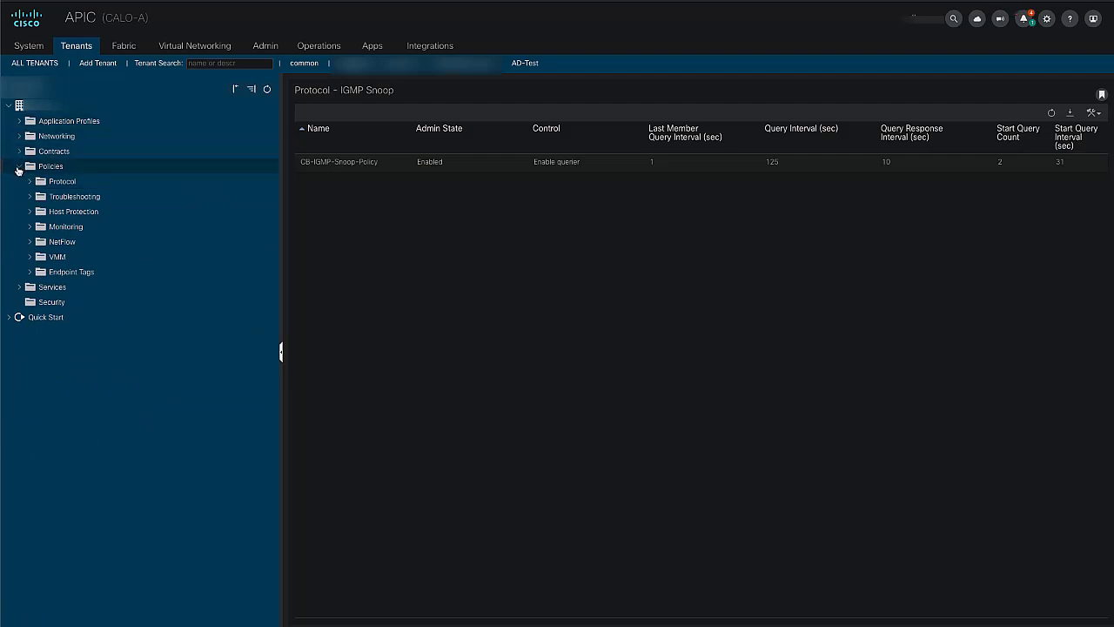
left_click(19, 165)
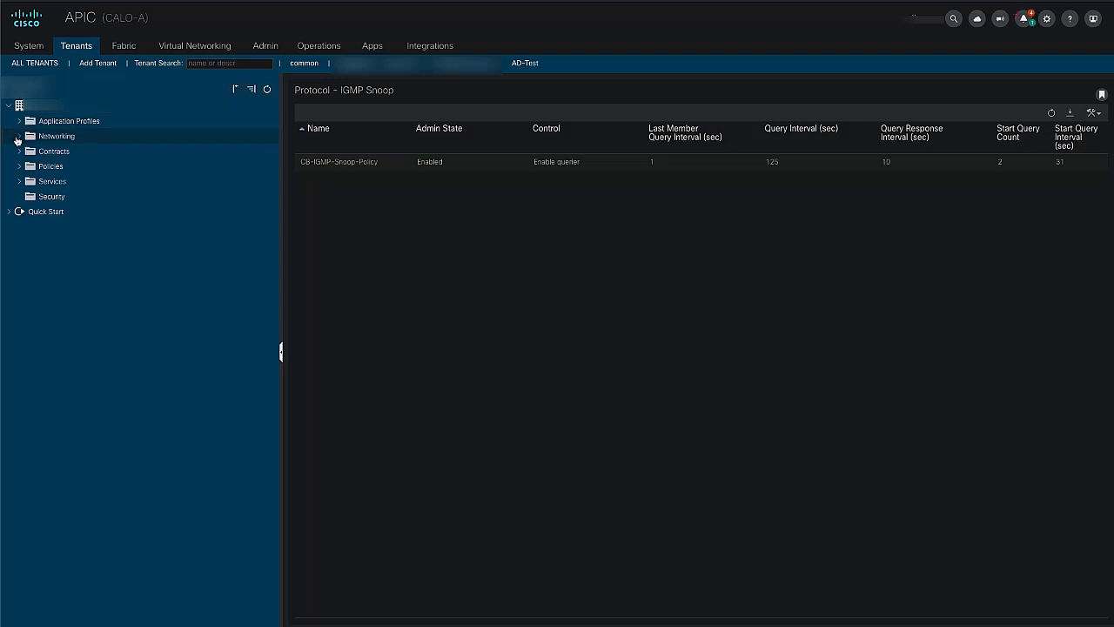
left_click(19, 136)
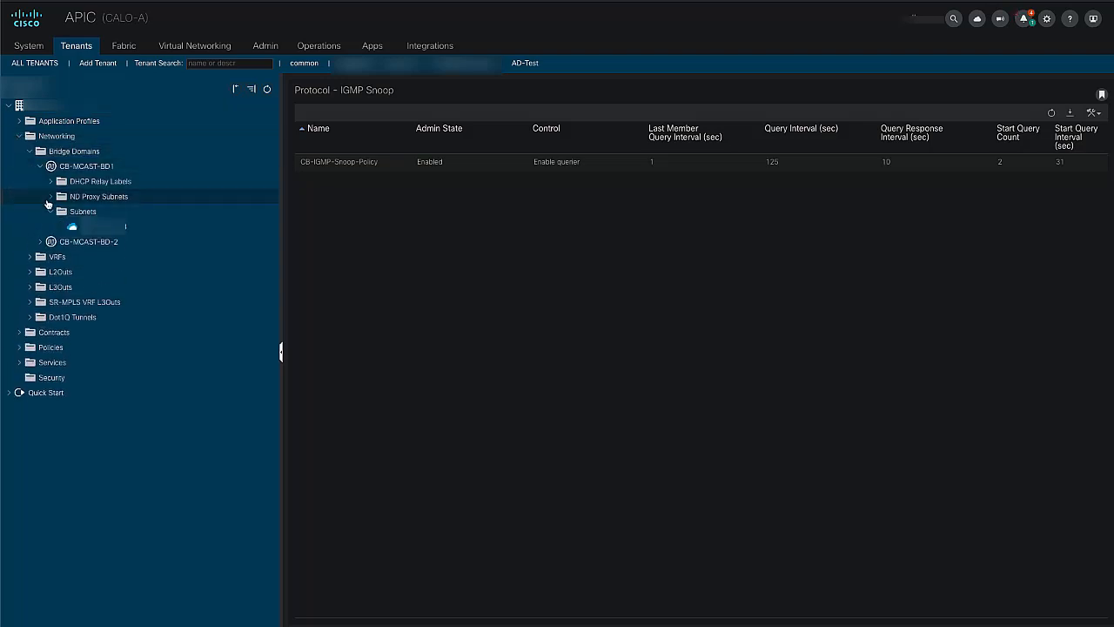
left_click(87, 166)
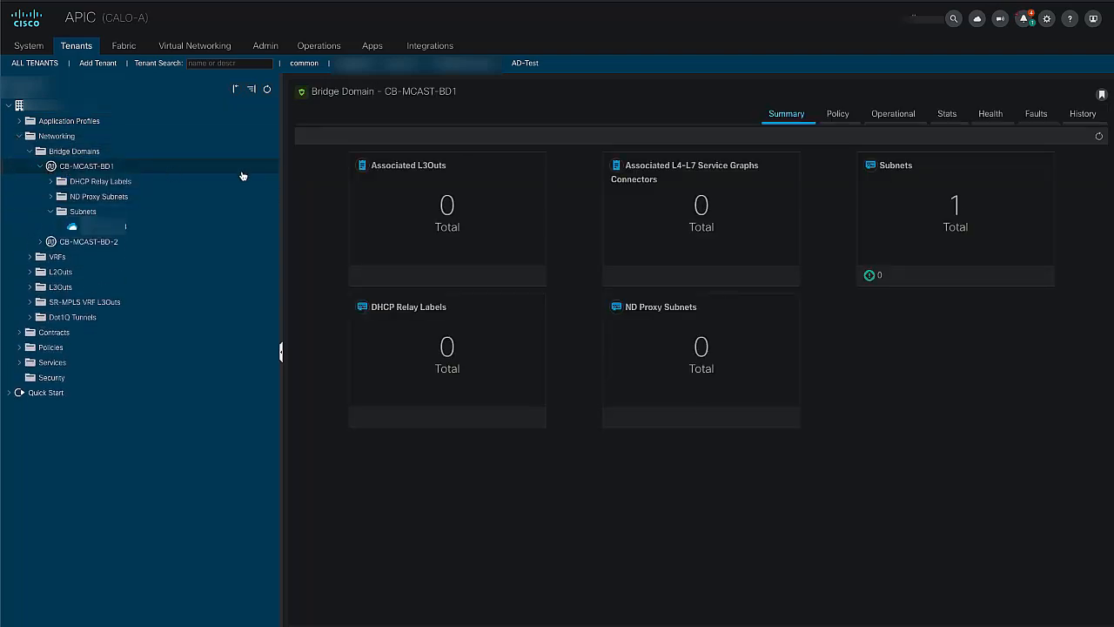
left_click(837, 113)
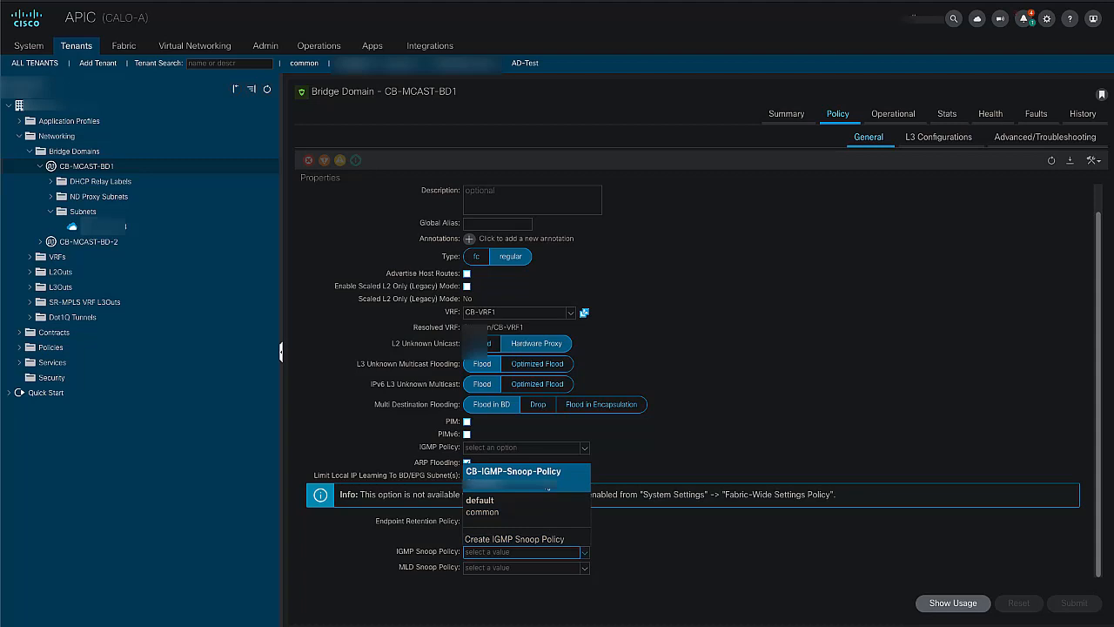
left_click(513, 471)
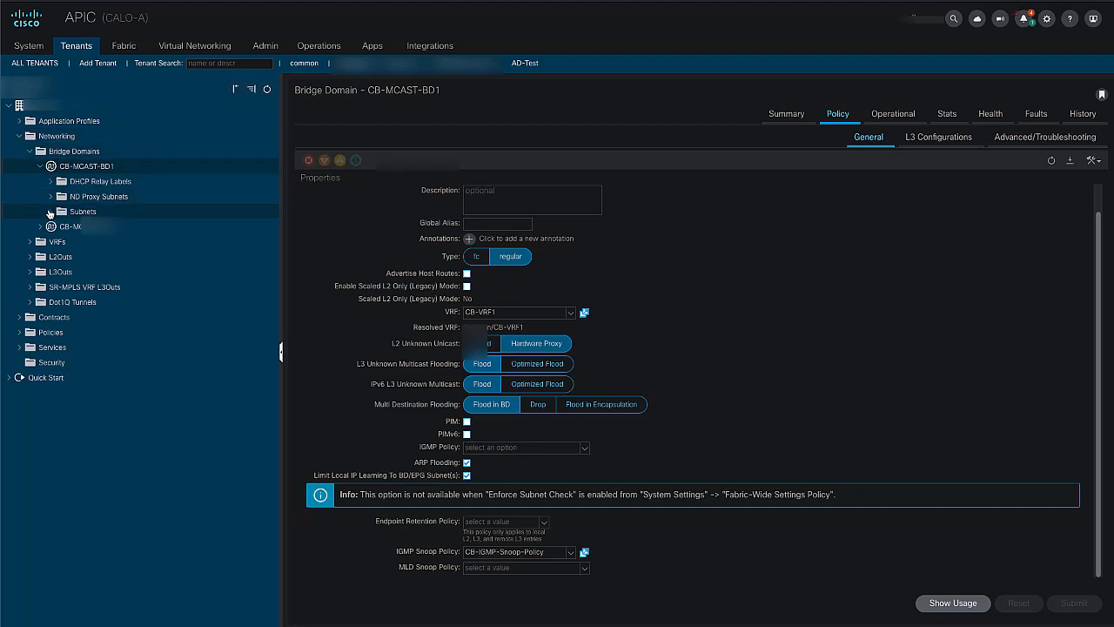
Step: Enable Querier IP on CB-MCAST-BD1's subnet, submit, and confirm past the usage warning
left_click(83, 226)
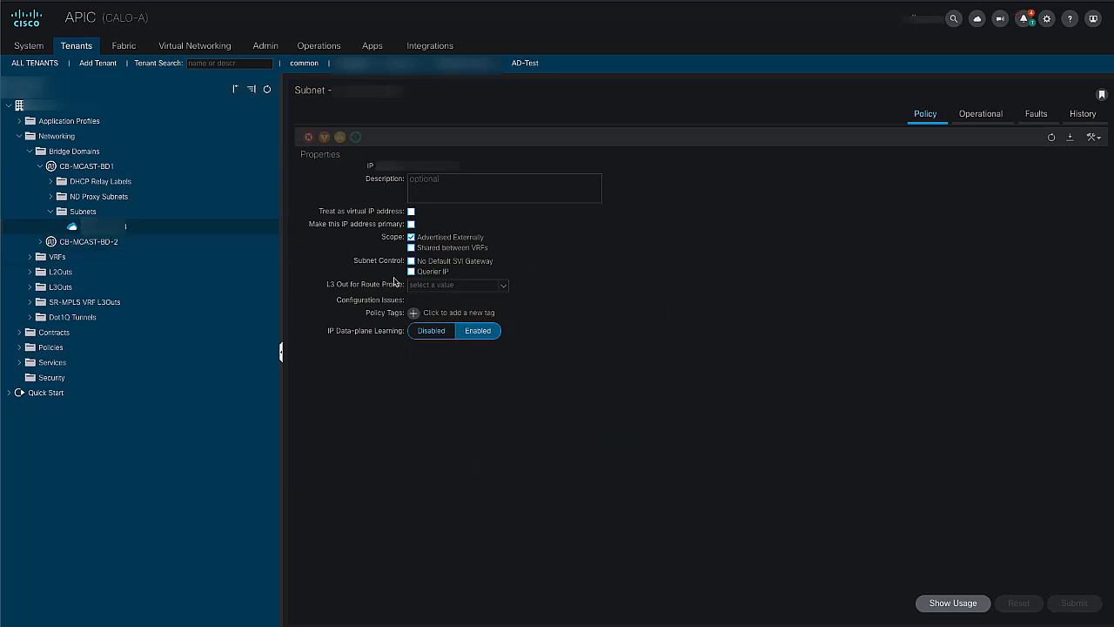
mouse_move(441, 281)
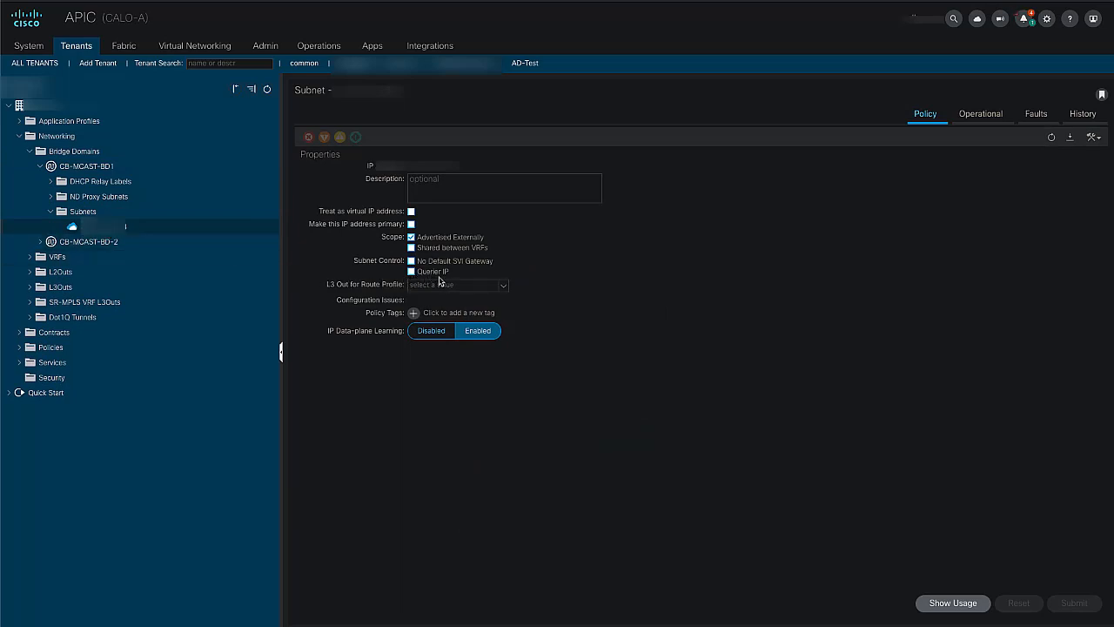
left_click(411, 271)
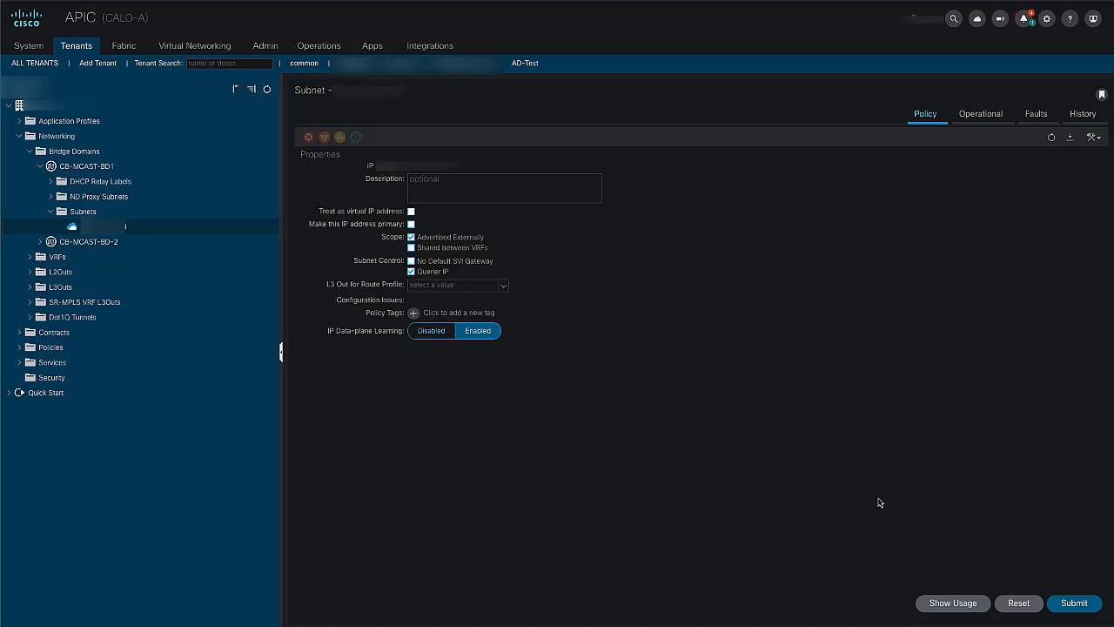
left_click(952, 602)
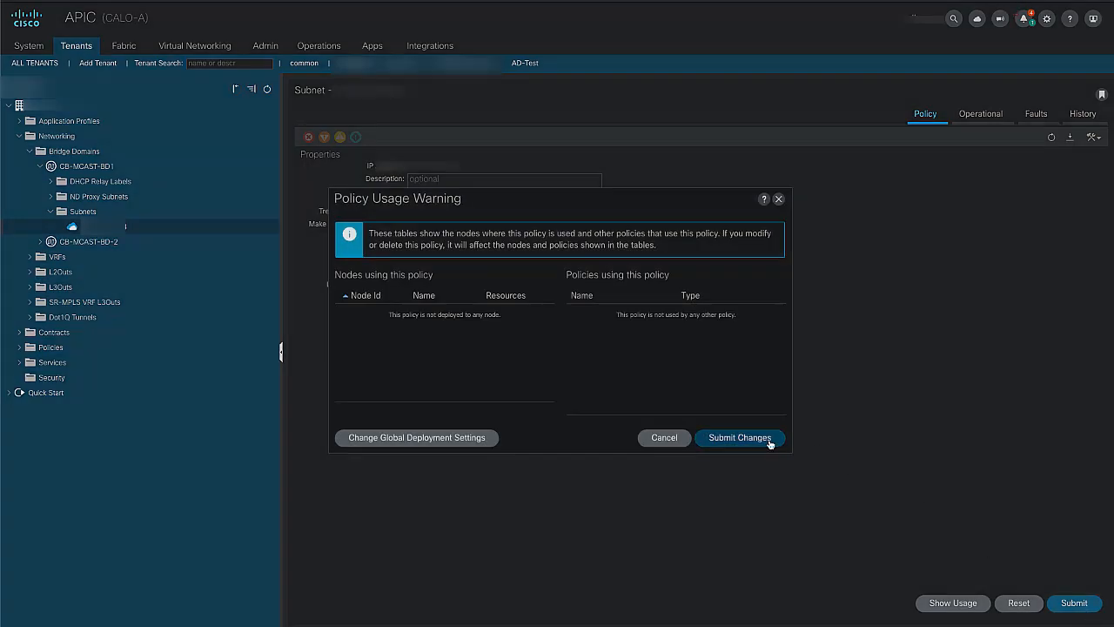
left_click(739, 437)
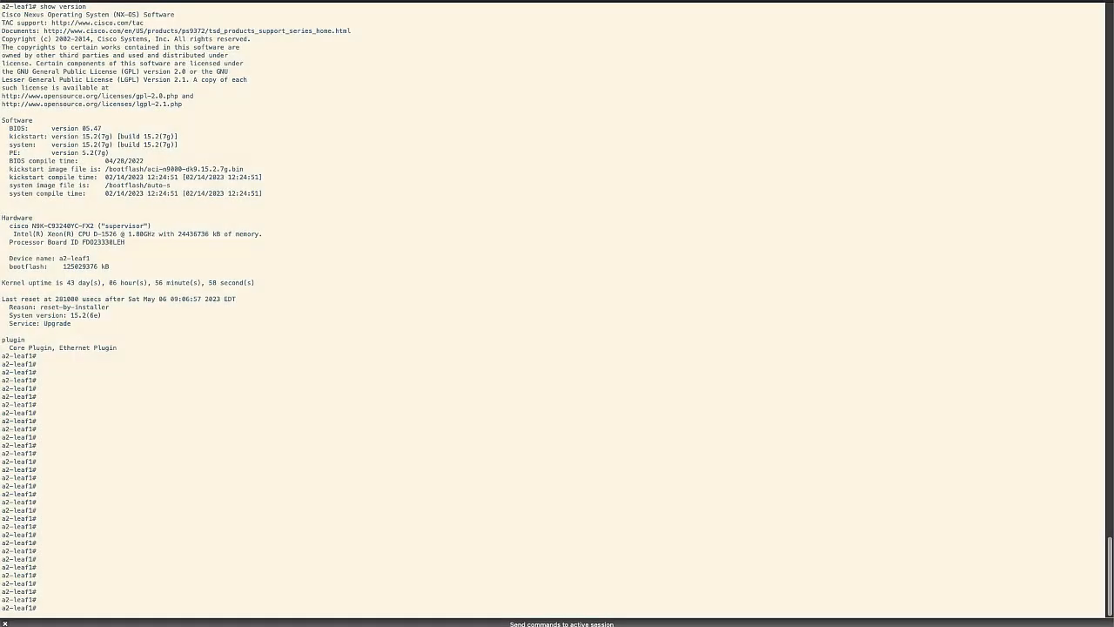
mouse_move(307, 606)
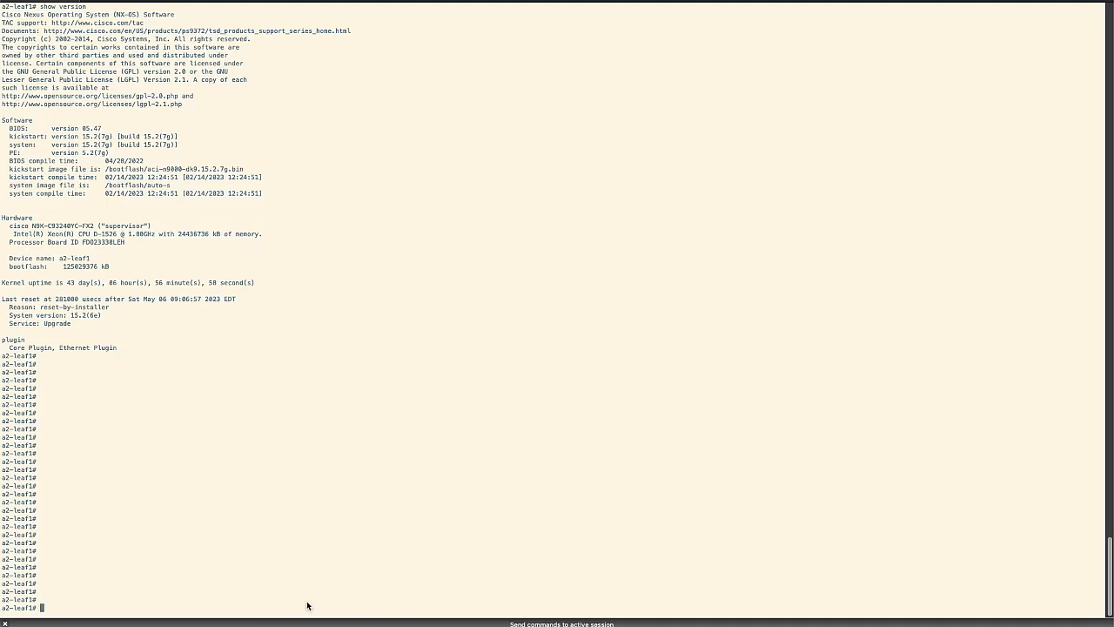
Step: On a2-leaf1, run 'show system internal epm endpoint ip' and 'show system internal epm vlan 86'
type("show system internal e")
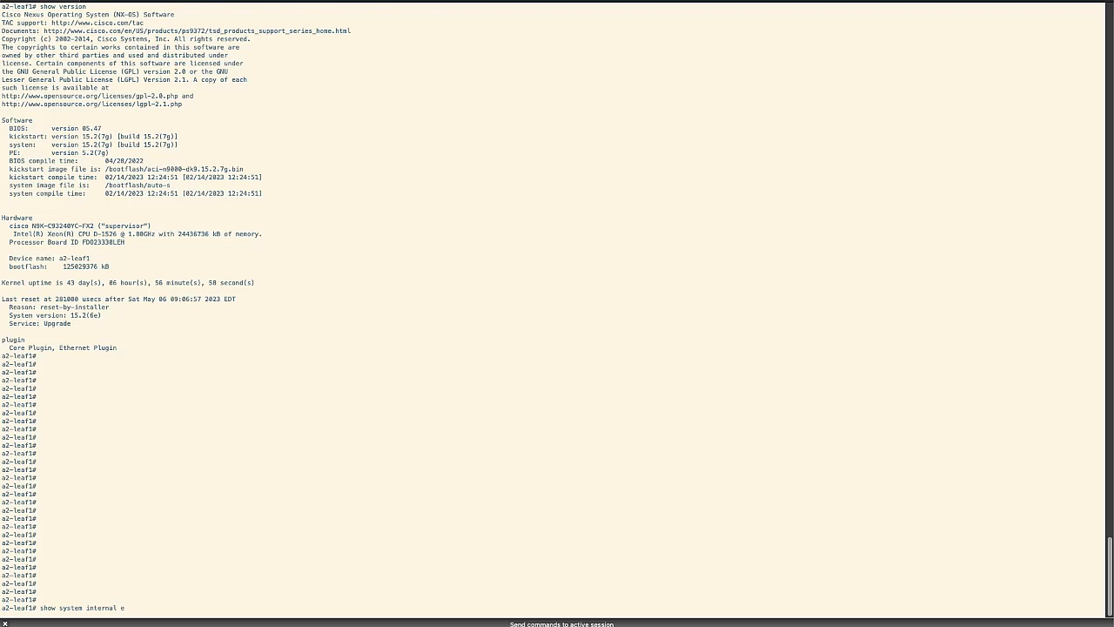
type("pm endpoint ip")
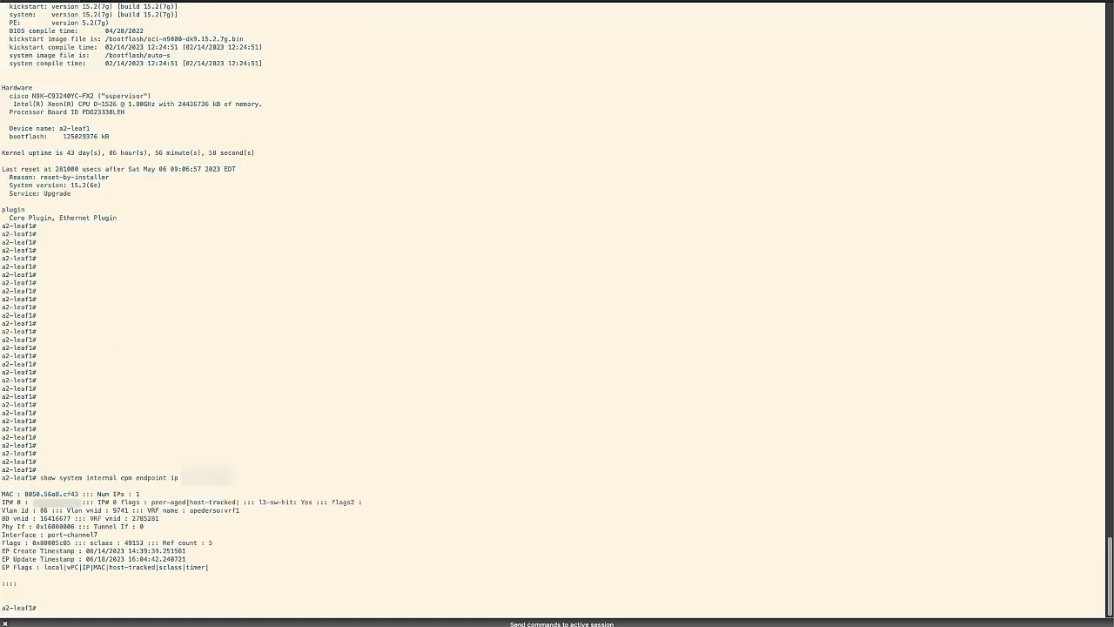
type("show")
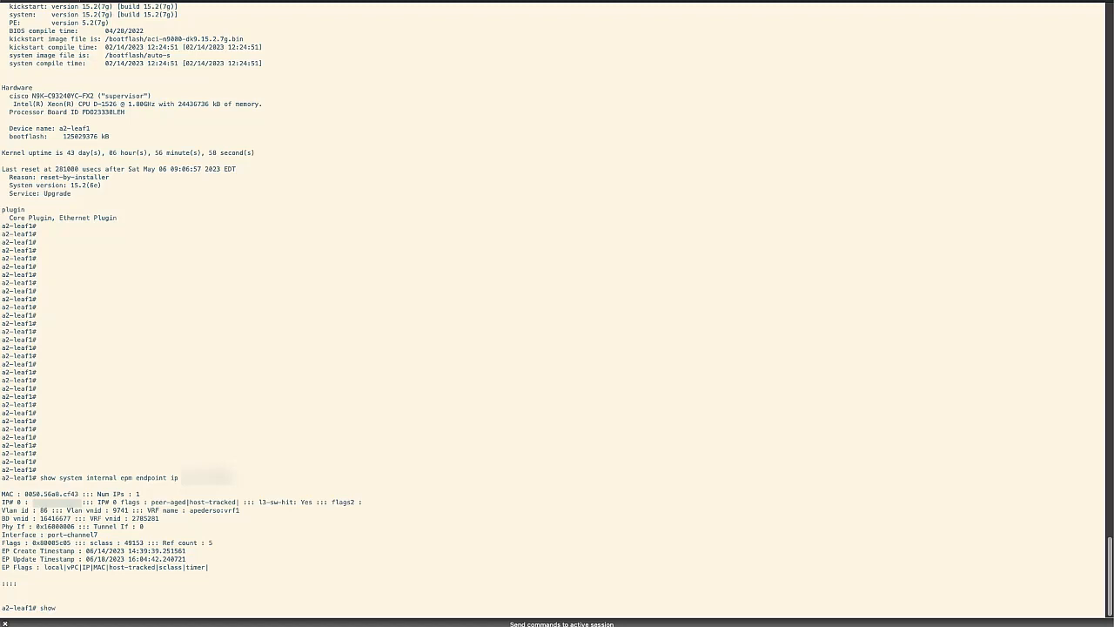
type("system in")
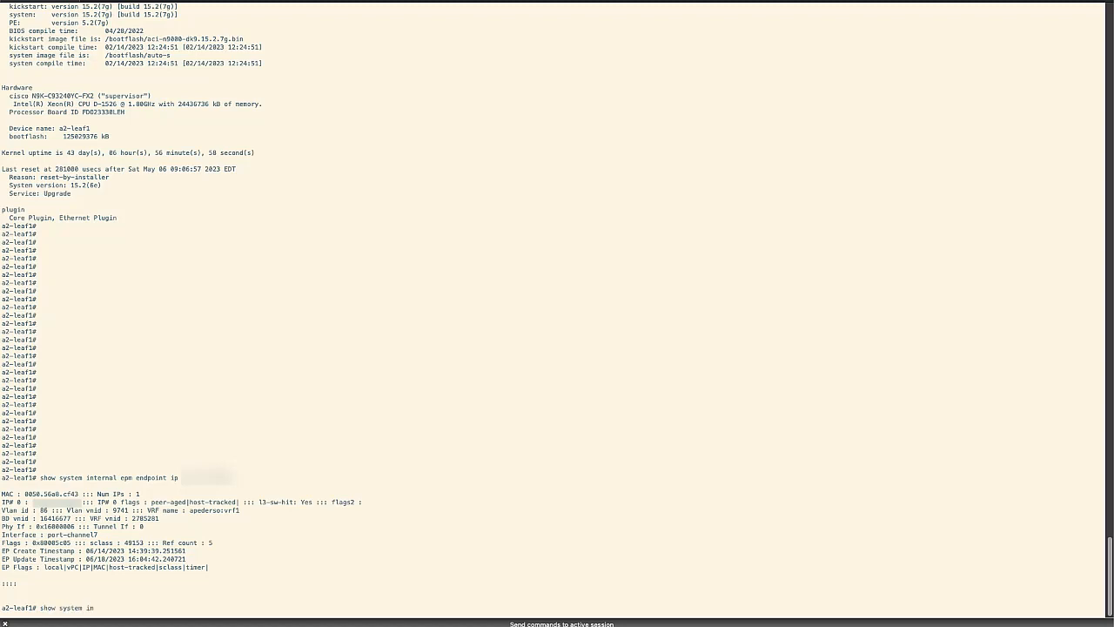
type("ternal epm vlan 86")
type("show")
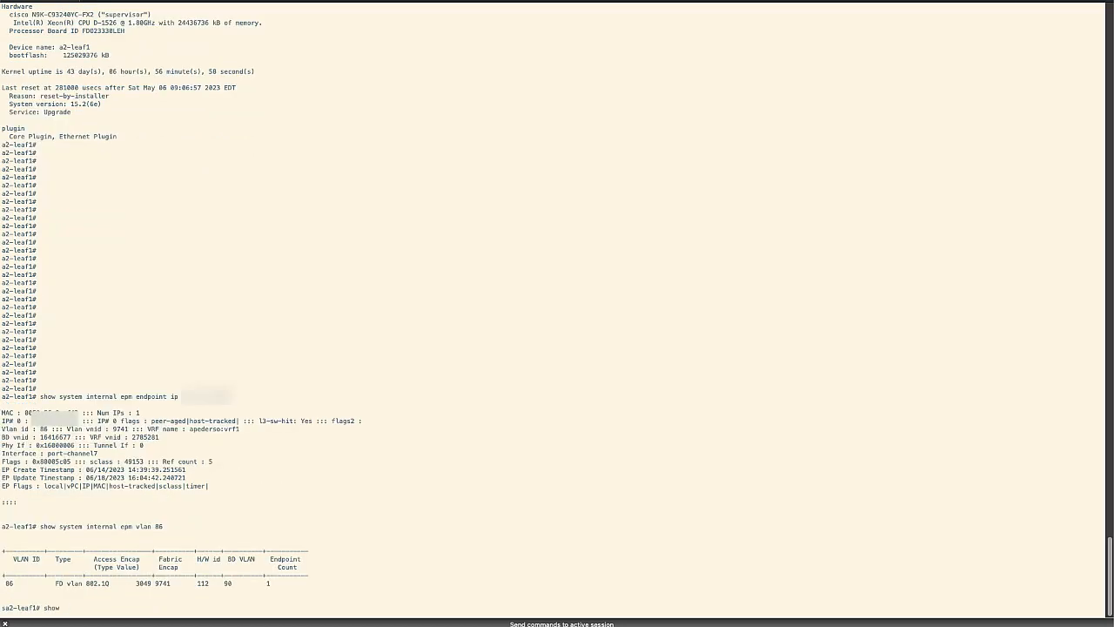
Step: Run 'show ip igmp snooping vlan 90', then begin 'show ip igmp snooping groups vlan'
type("ip igmp snooping vlan 90")
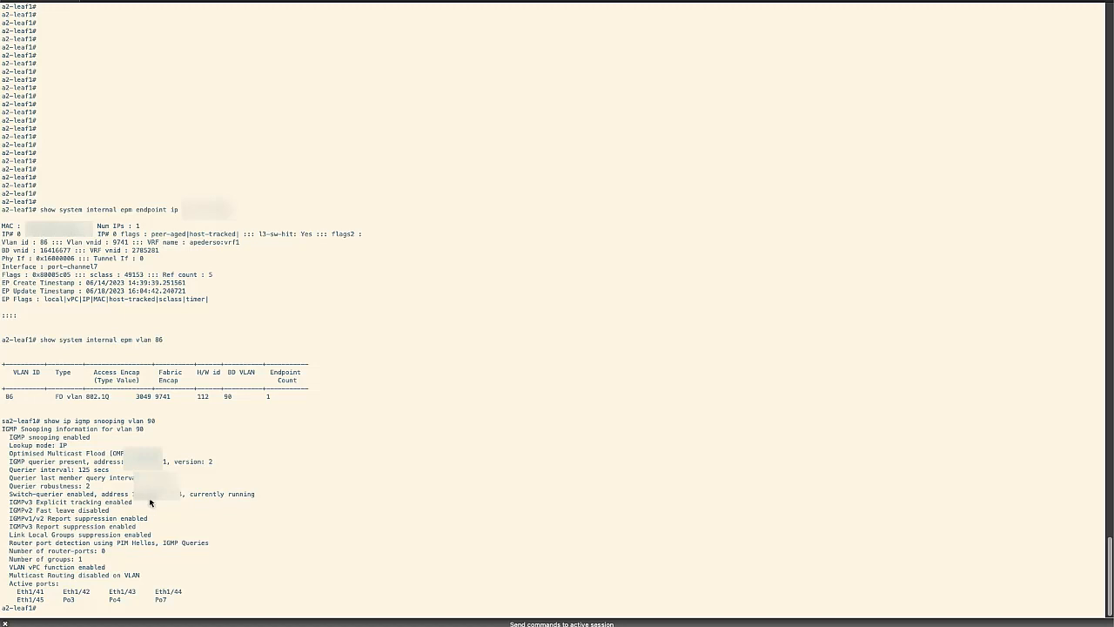
mouse_move(154, 614)
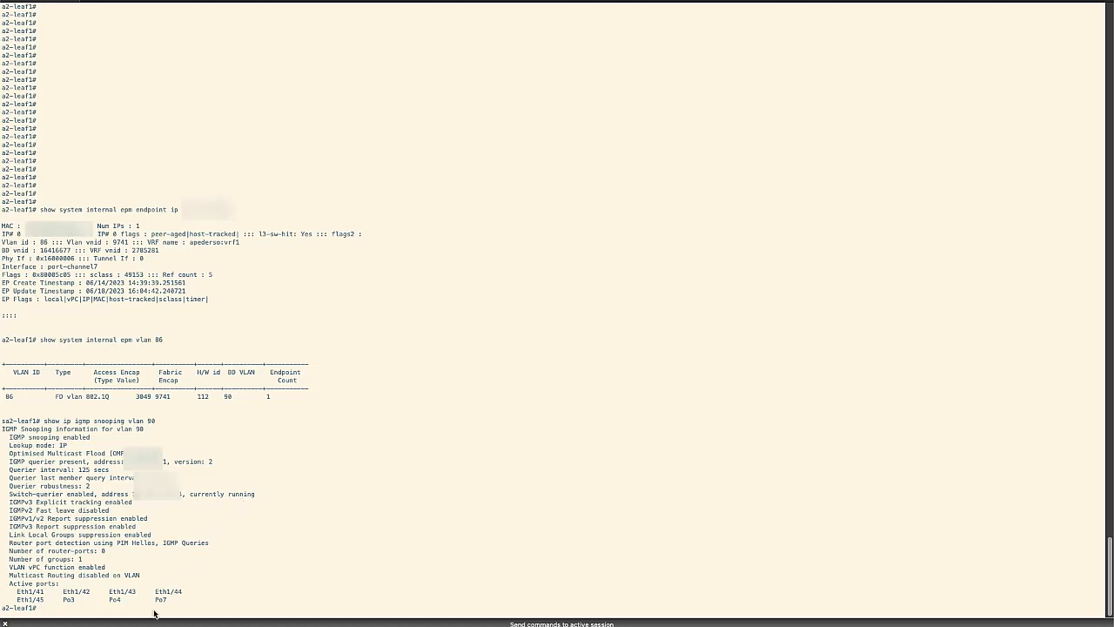
type("show ip")
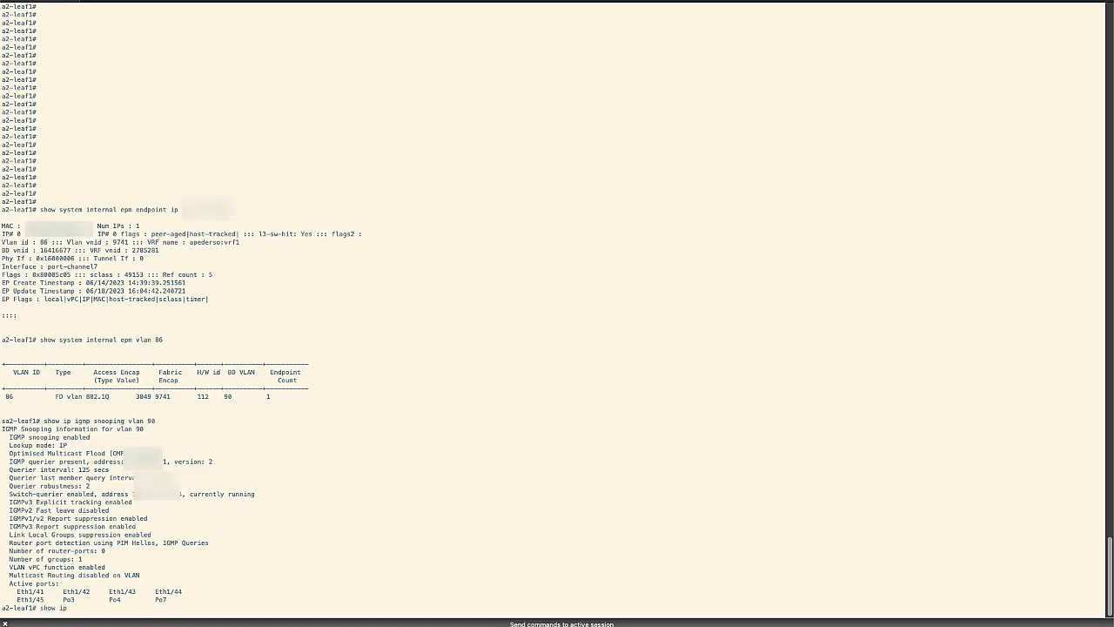
type("igmp sn")
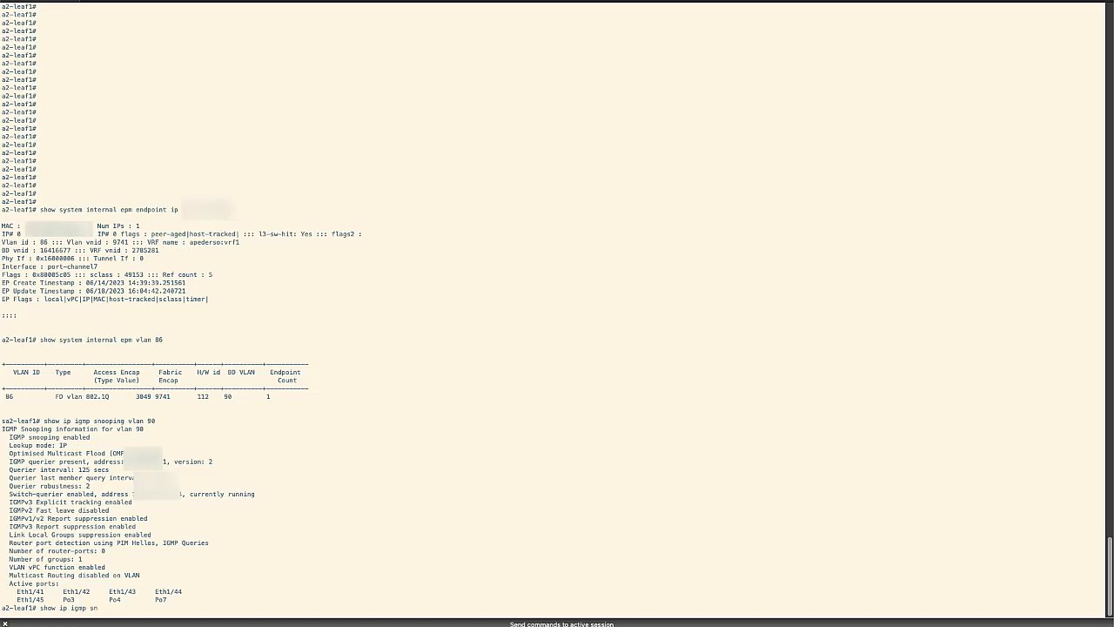
type("ooping groups v")
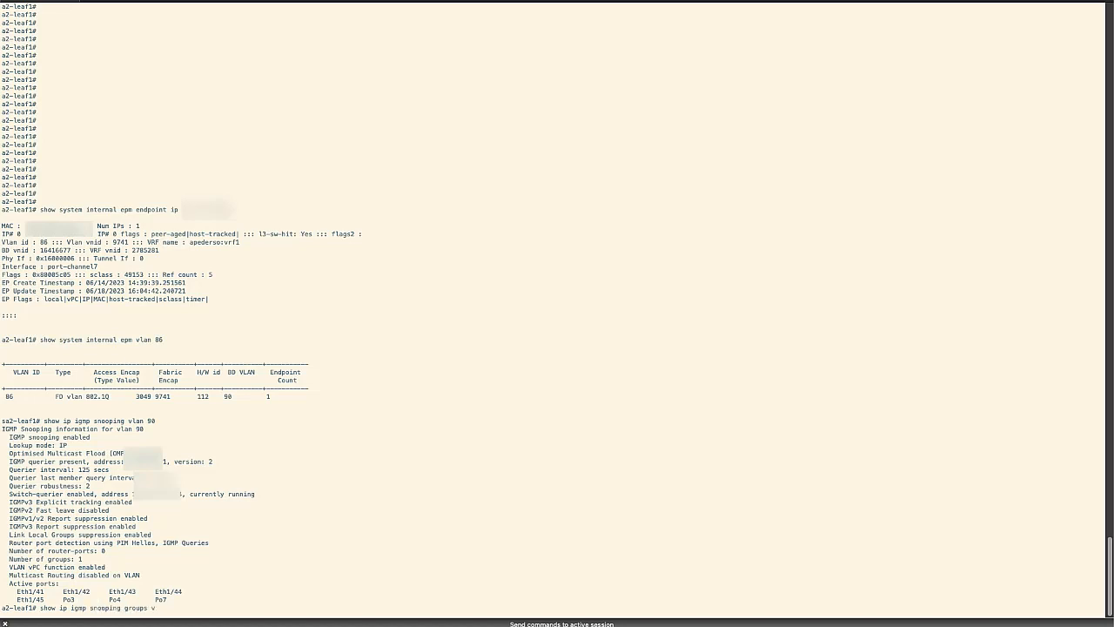